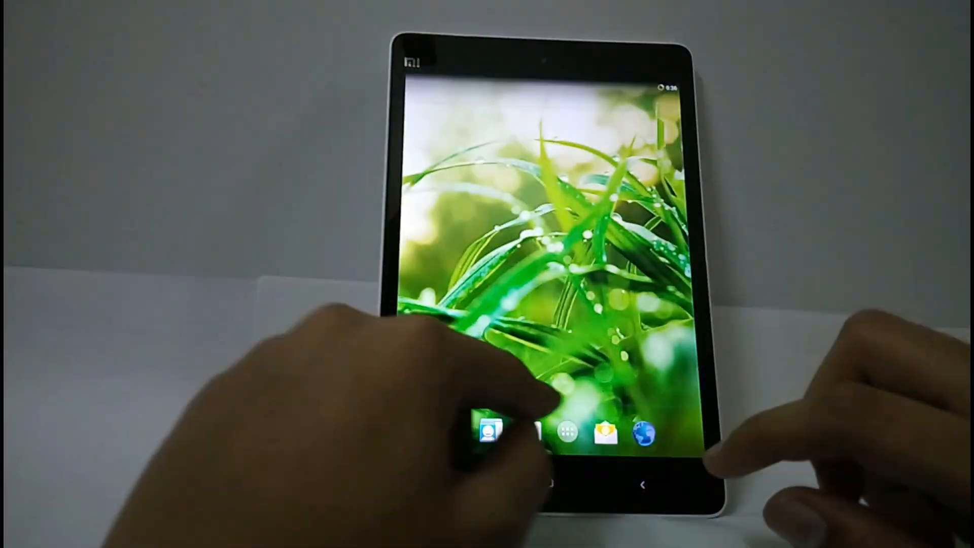
Dismiss the File Manager welcome notice and browse through the internal storage folders.
{"action": "left_click", "coordinate": [565, 431]}
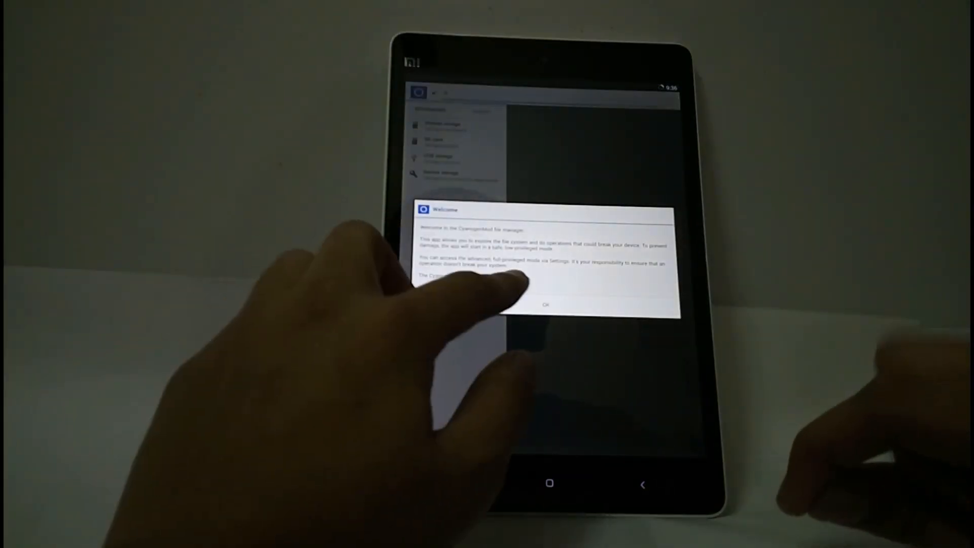
{"action": "left_click", "coordinate": [546, 306]}
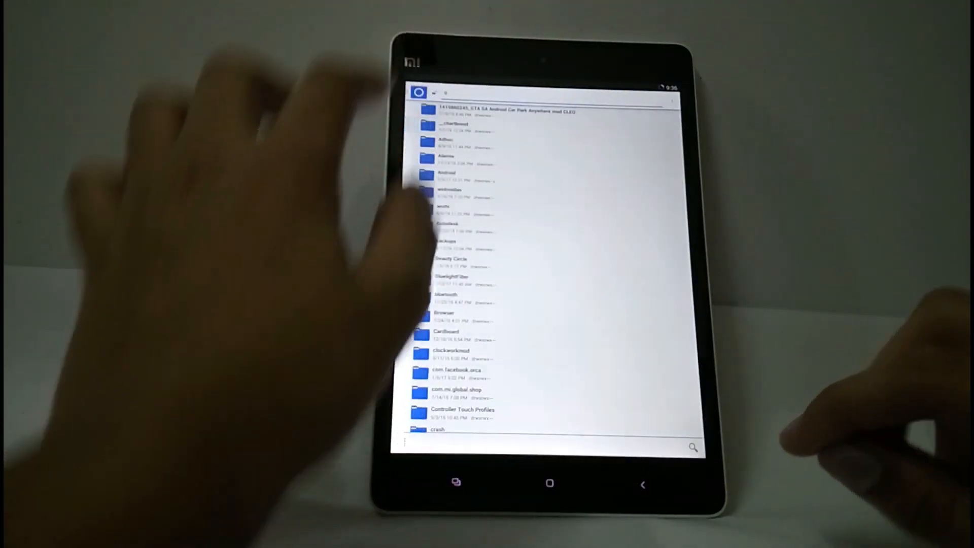
{"action": "scroll", "scroll_direction": "down", "scroll_amount": 3}
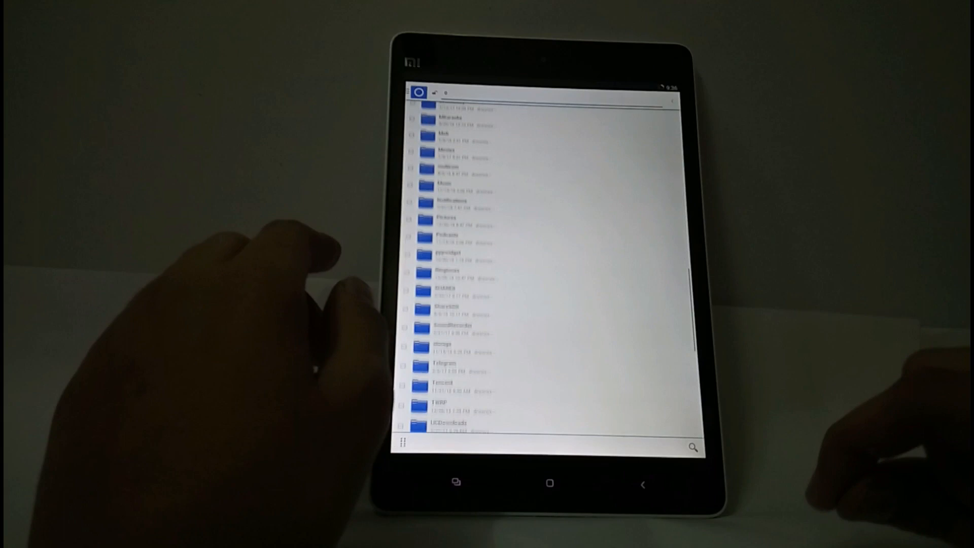
{"action": "scroll", "scroll_direction": "down", "scroll_amount": 3}
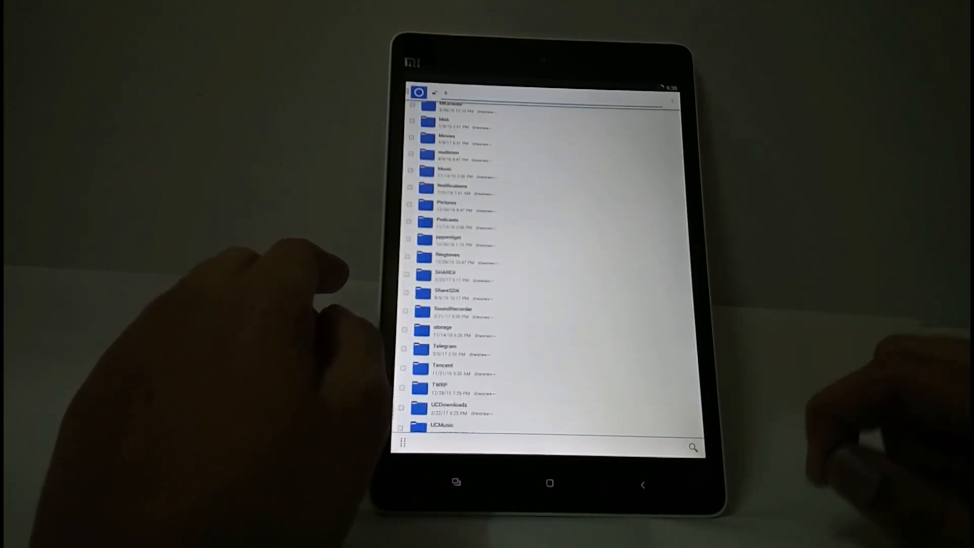
{"action": "scroll", "scroll_direction": "down", "scroll_amount": 3}
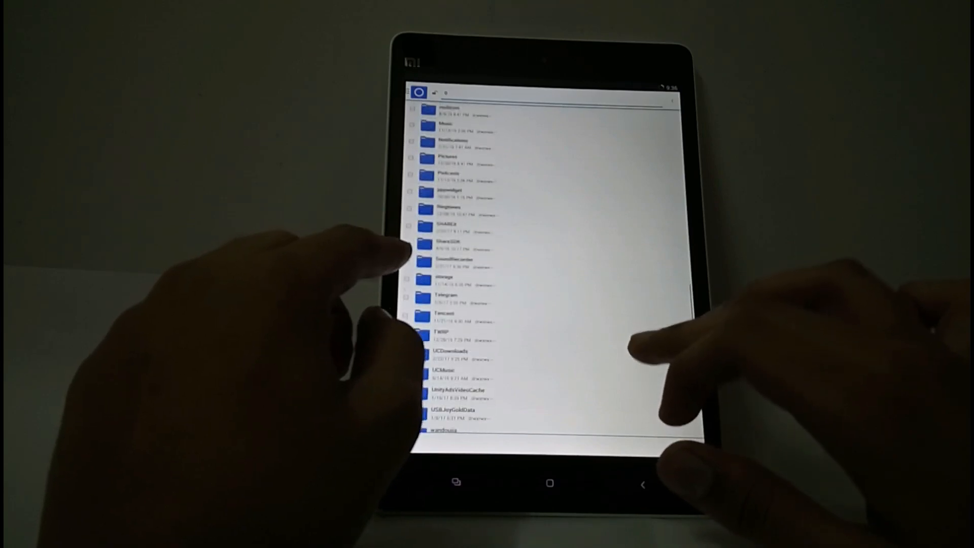
{"action": "left_click", "coordinate": [454, 354]}
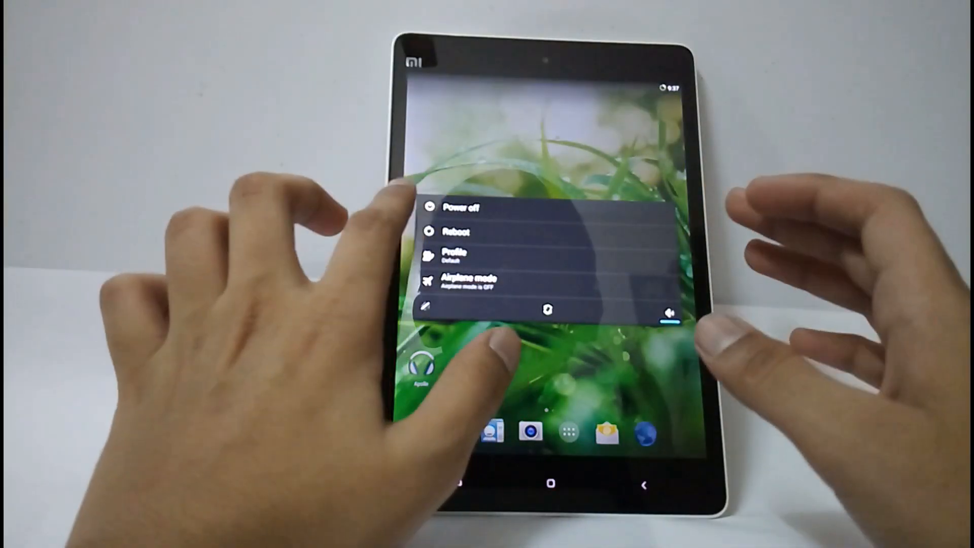
Restart the tablet from the power menu into TWRP recovery.
{"action": "left_click", "coordinate": [475, 206]}
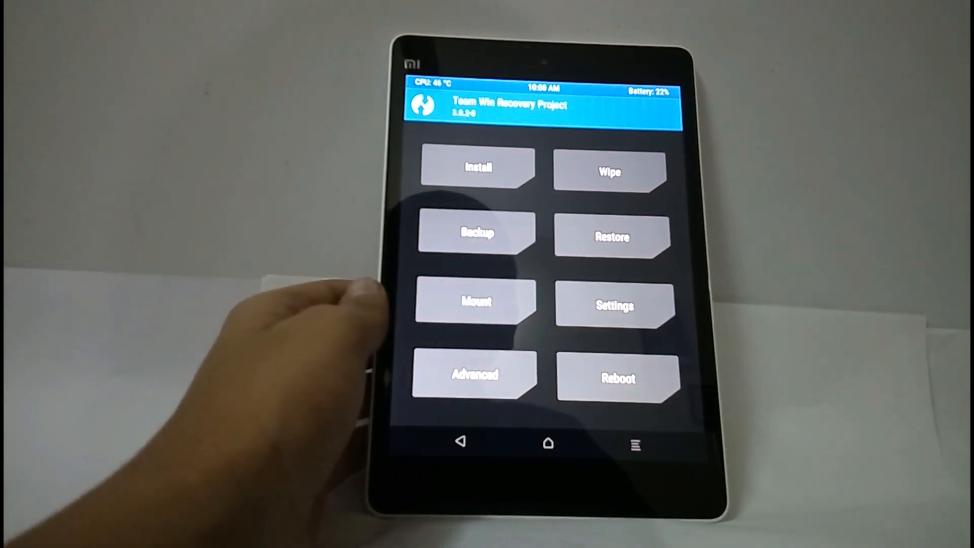
Run an Advanced Wipe of Dalvik/ART Cache, System, Cache and Data.
{"action": "left_click", "coordinate": [609, 173]}
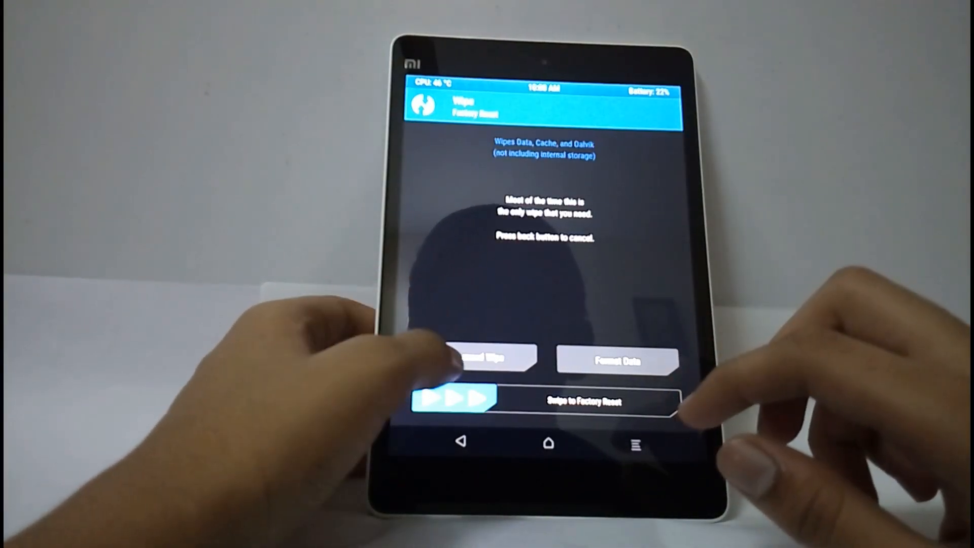
{"action": "left_click", "coordinate": [478, 359]}
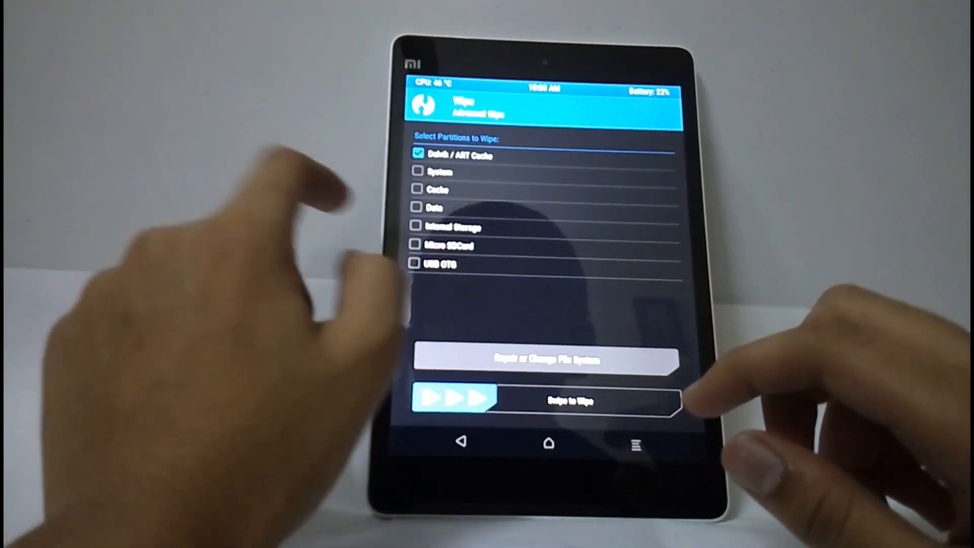
{"action": "left_click", "coordinate": [417, 172]}
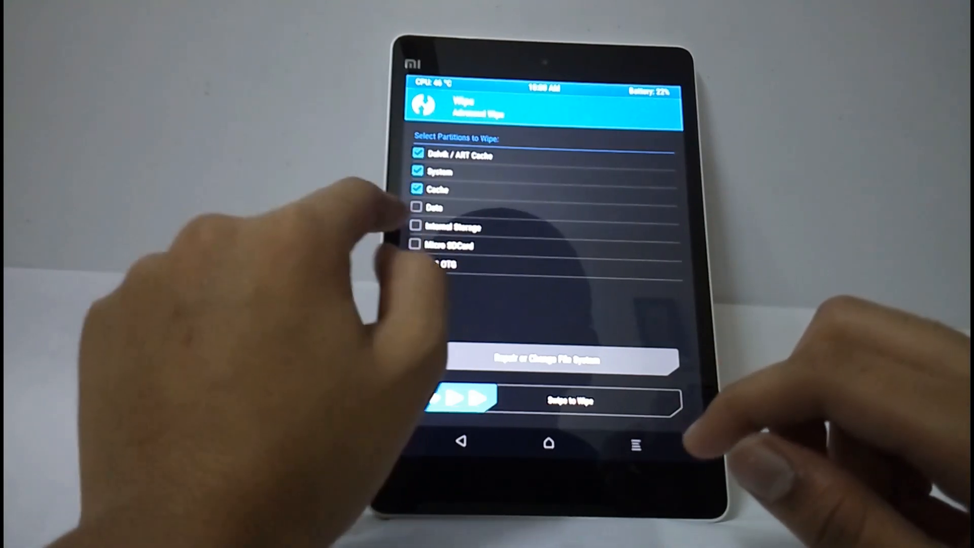
{"action": "left_click", "coordinate": [417, 207]}
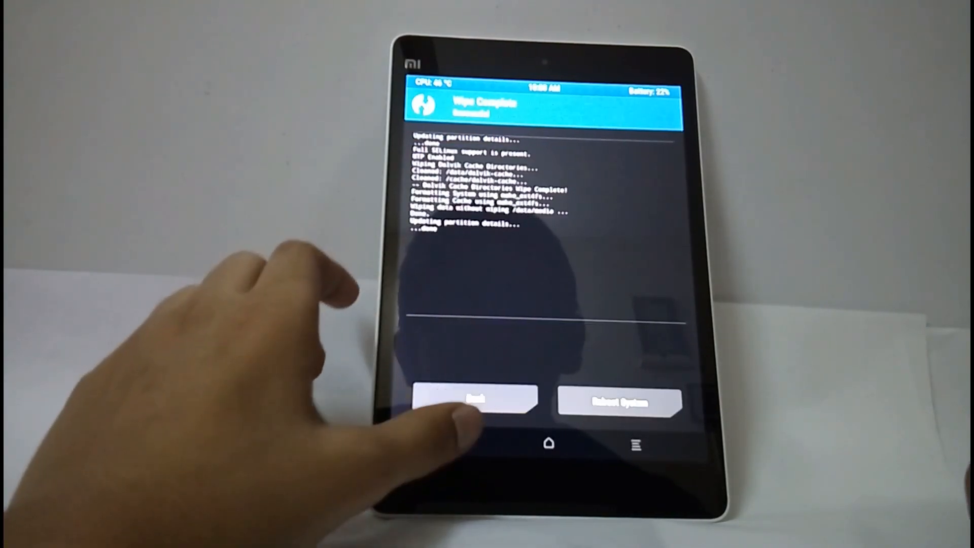
Install the lineage-13.0 zip from the UCDownloads folder on internal storage.
{"action": "left_click", "coordinate": [475, 401]}
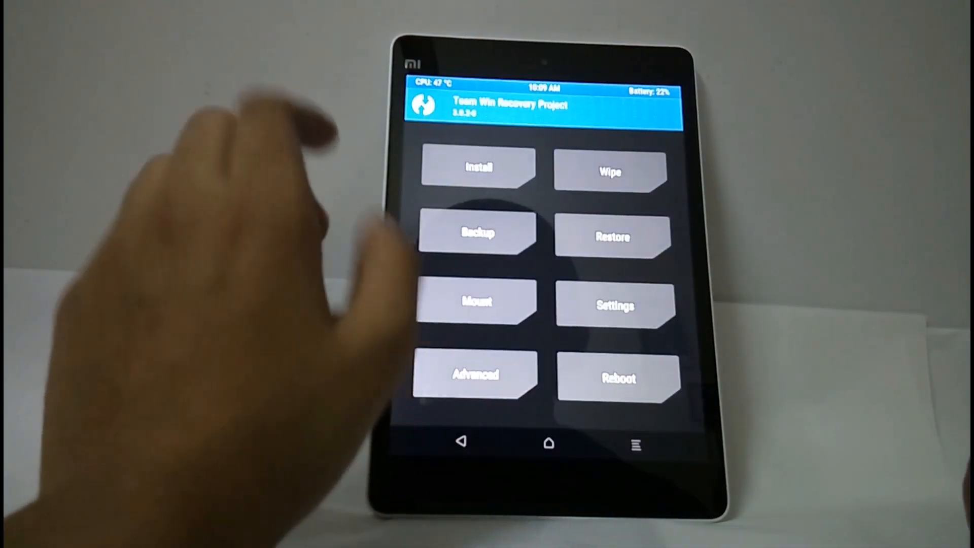
{"action": "left_click", "coordinate": [478, 167]}
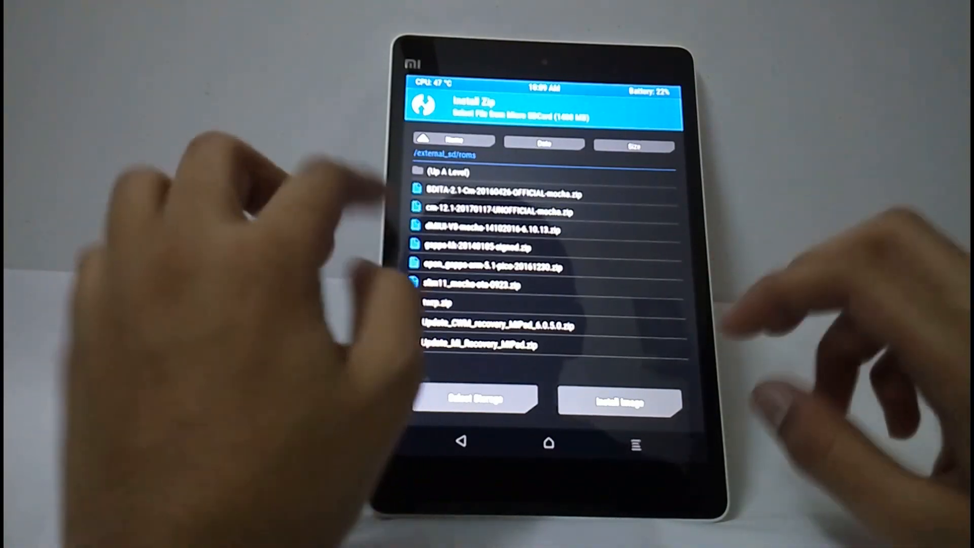
{"action": "left_click", "coordinate": [477, 400]}
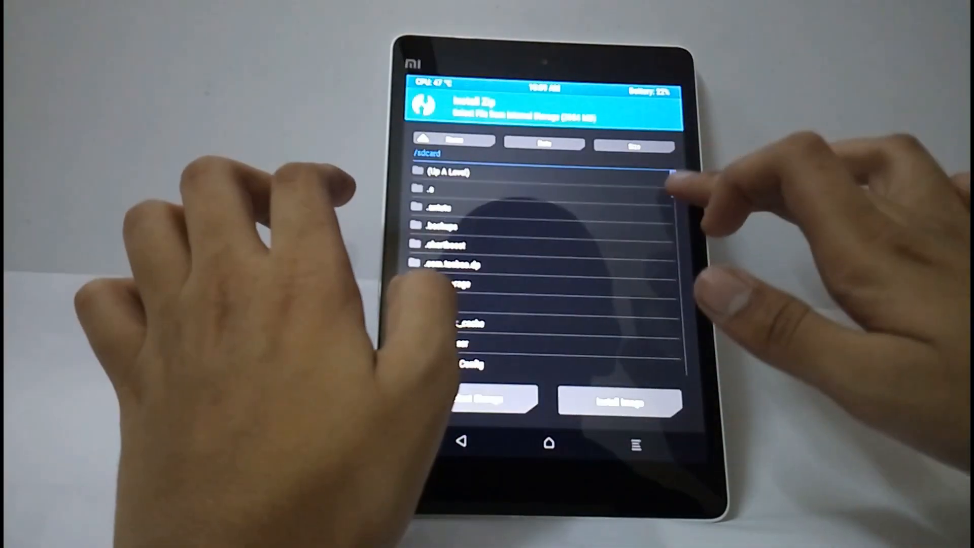
{"action": "scroll", "scroll_direction": "down", "scroll_amount": 3}
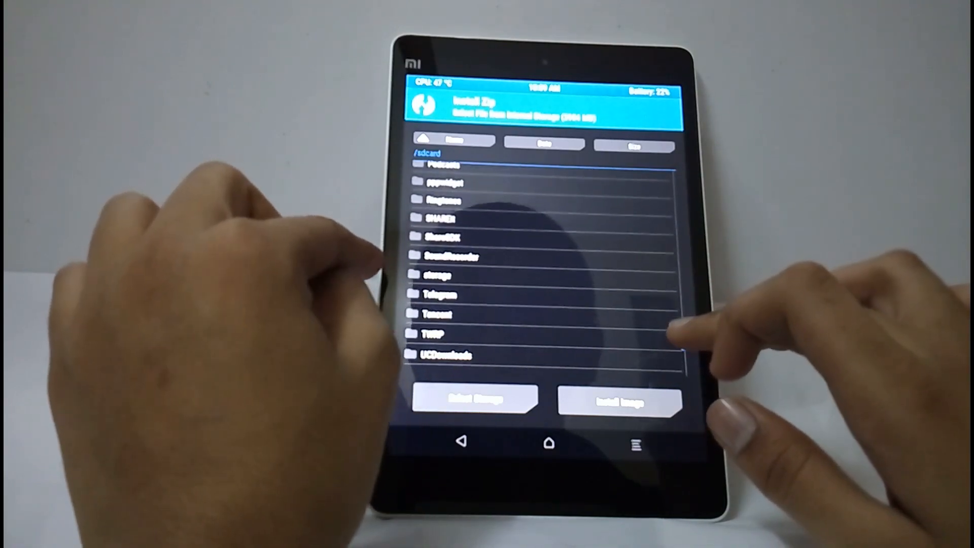
{"action": "left_click", "coordinate": [444, 355]}
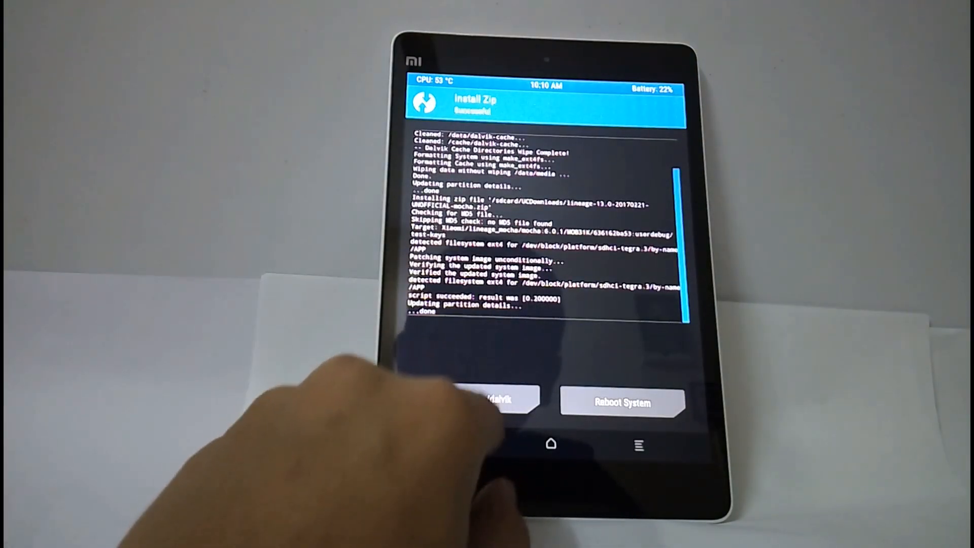
Wipe cache and Dalvik after the ROM install and return to the main menu.
{"action": "left_click", "coordinate": [474, 401]}
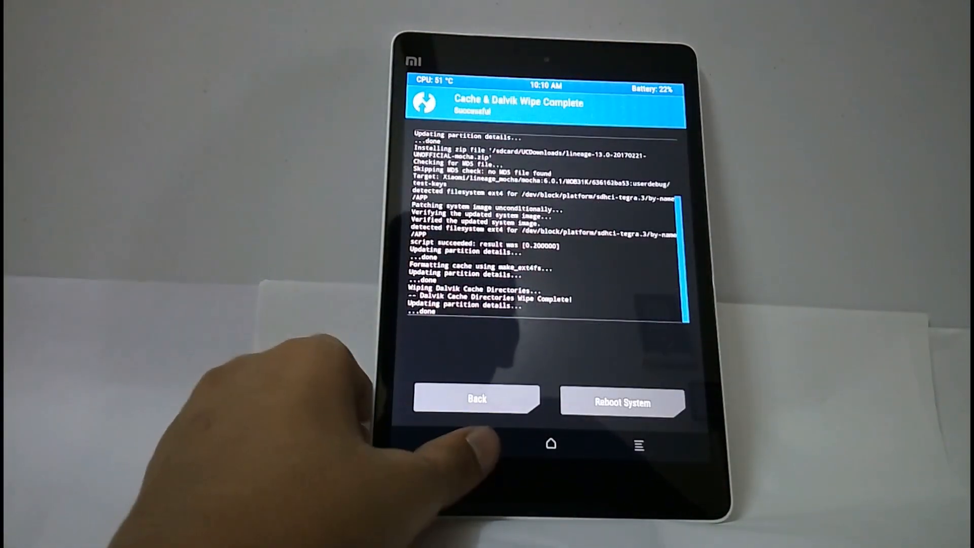
{"action": "left_click", "coordinate": [477, 398]}
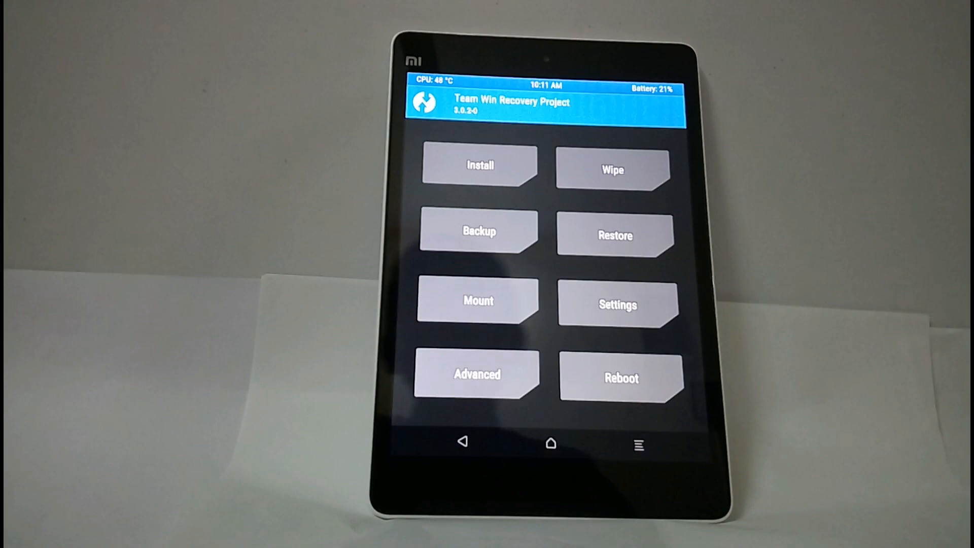
Review the System partition's file-system details via Repair or Change File System, then return to Install.
{"action": "left_click", "coordinate": [610, 169]}
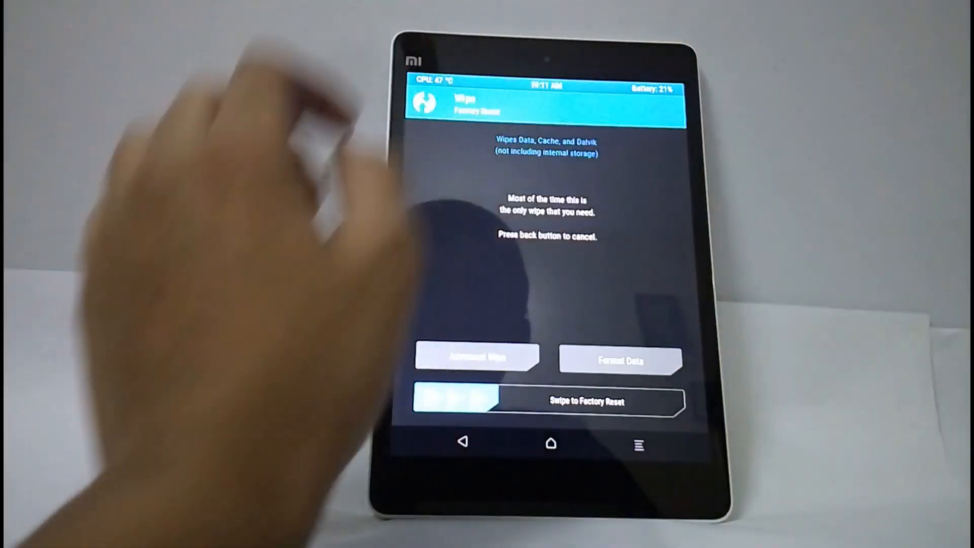
{"action": "left_click", "coordinate": [477, 357]}
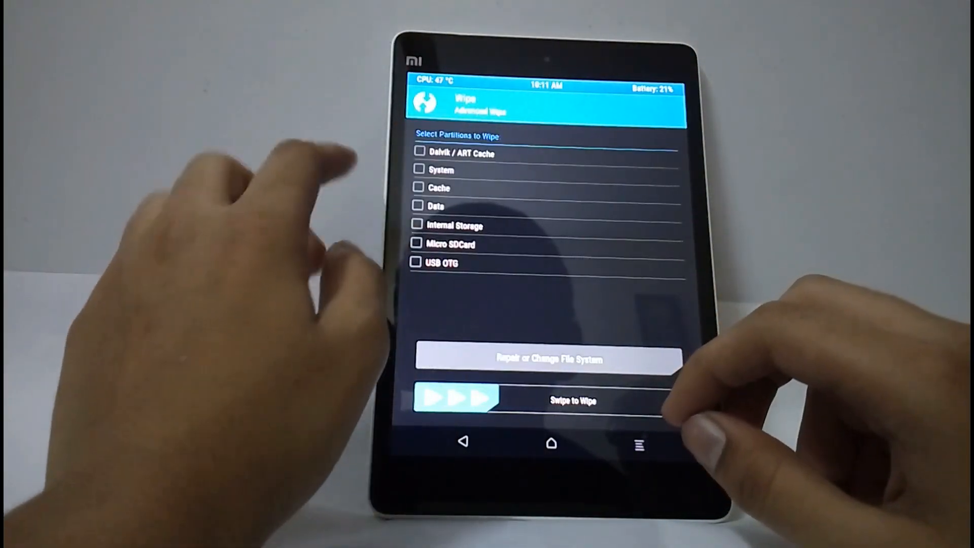
{"action": "left_click", "coordinate": [418, 170]}
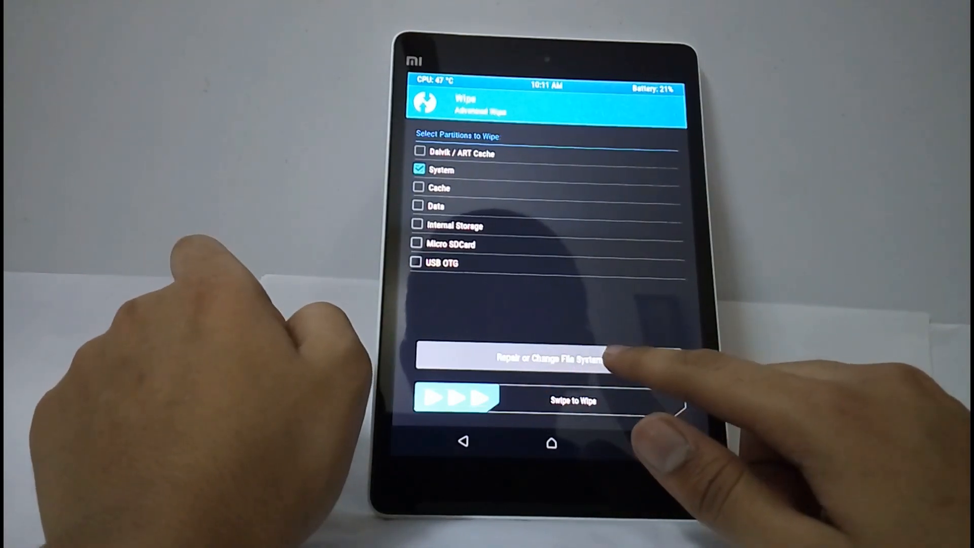
{"action": "left_click", "coordinate": [542, 359]}
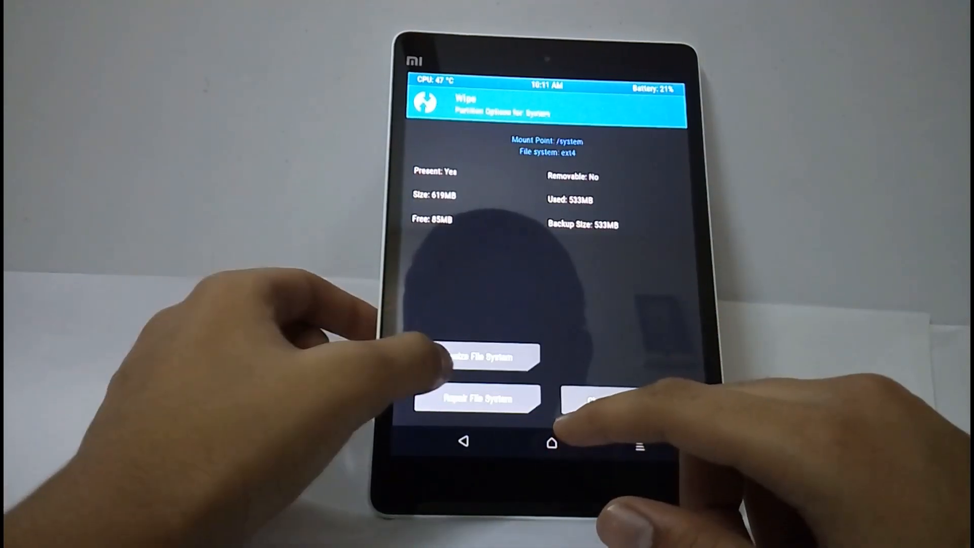
{"action": "left_click", "coordinate": [478, 356]}
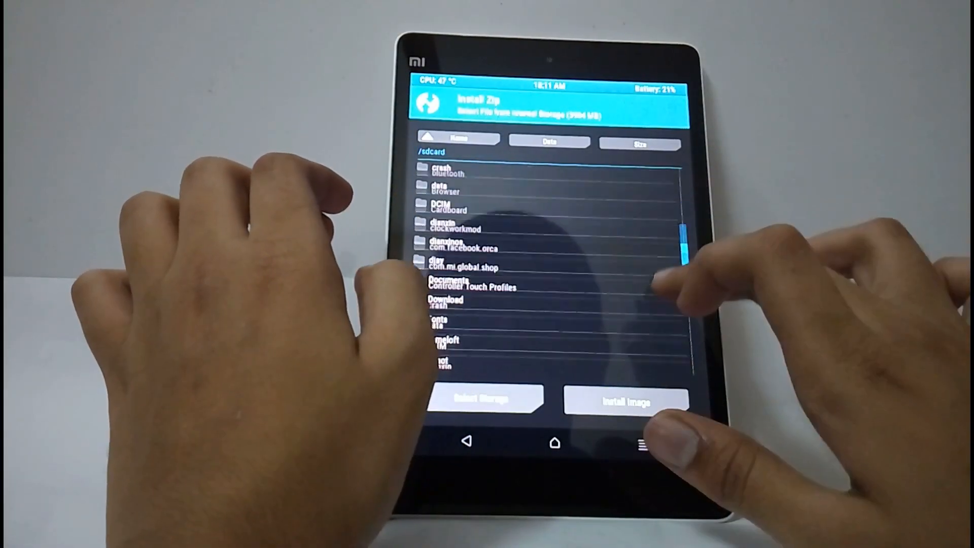
Flash the GApps zip from the SHAREit files folder.
{"action": "scroll", "scroll_direction": "down", "scroll_amount": 3}
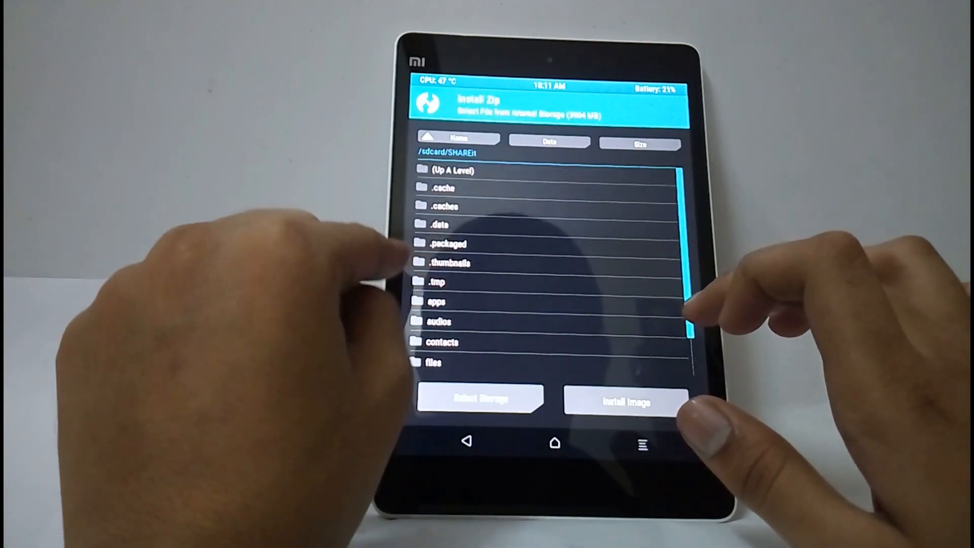
{"action": "left_click", "coordinate": [435, 362]}
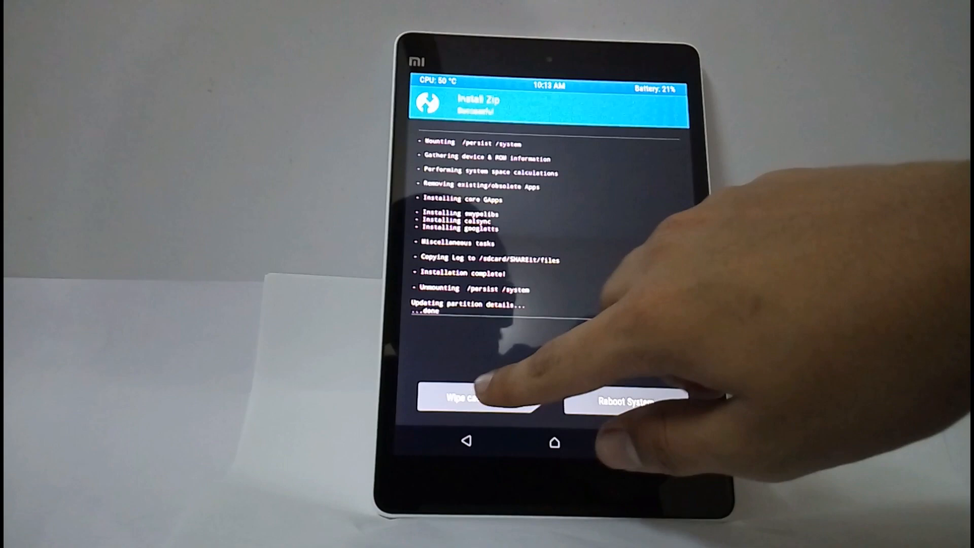
Wipe cache and Dalvik after the GApps install.
{"action": "left_click", "coordinate": [472, 397]}
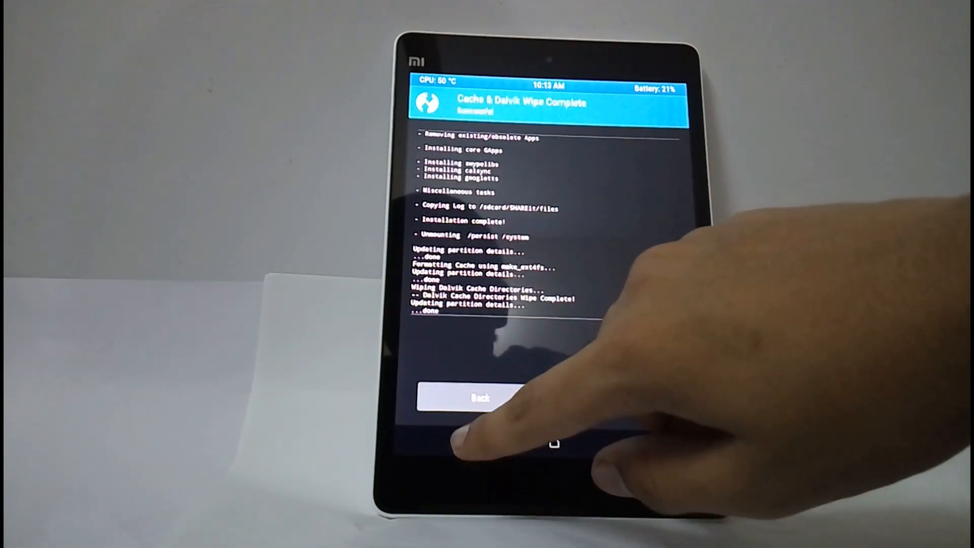
{"action": "left_click", "coordinate": [479, 398]}
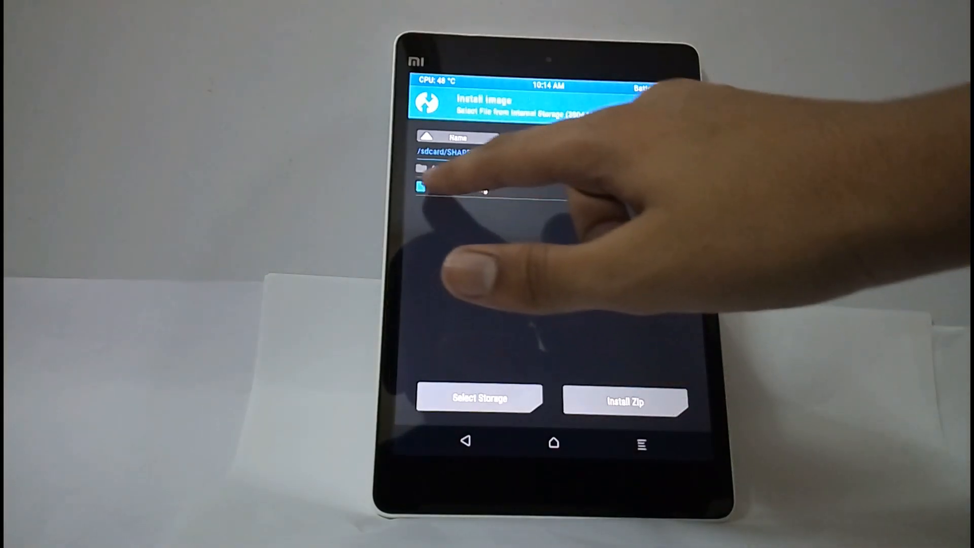
Flash los13-mount.img to the chosen partition and return to the file list.
{"action": "left_click", "coordinate": [447, 187]}
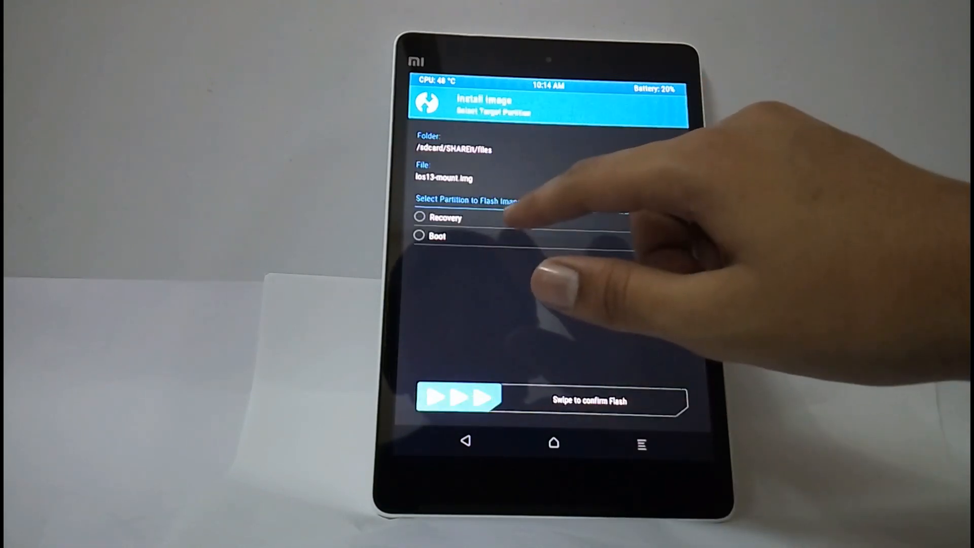
{"action": "left_click", "coordinate": [419, 237]}
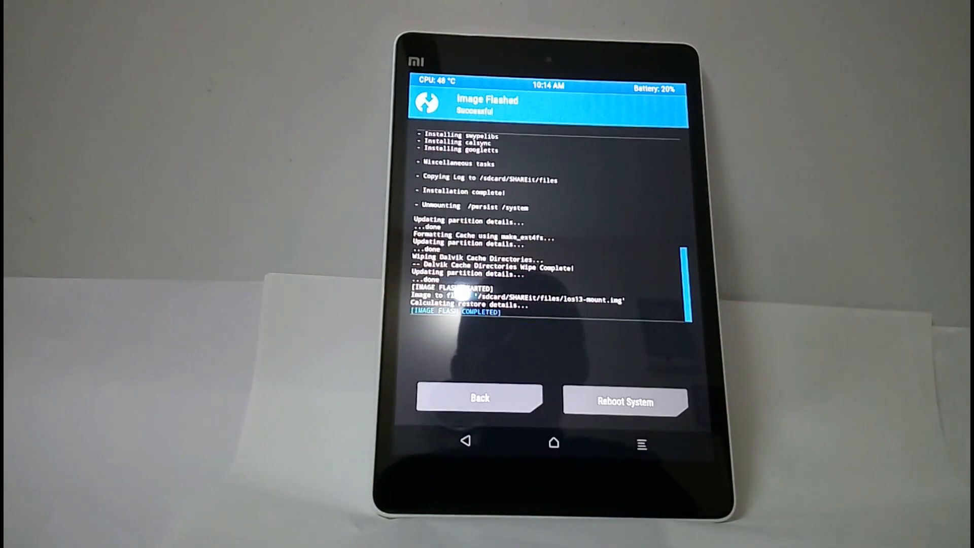
{"action": "left_click", "coordinate": [479, 397]}
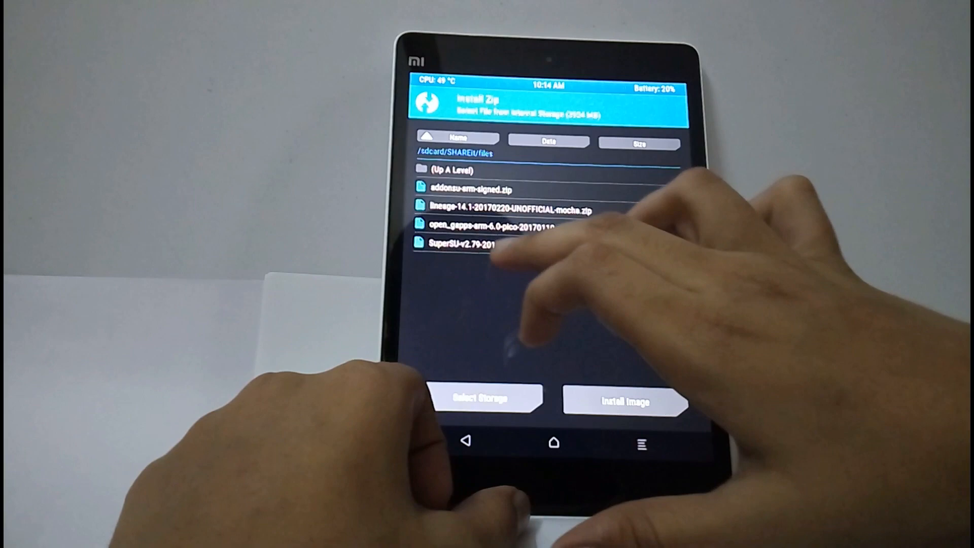
Install the SuperSU v2.79 zip from the SHAREit files folder.
{"action": "left_click", "coordinate": [460, 243]}
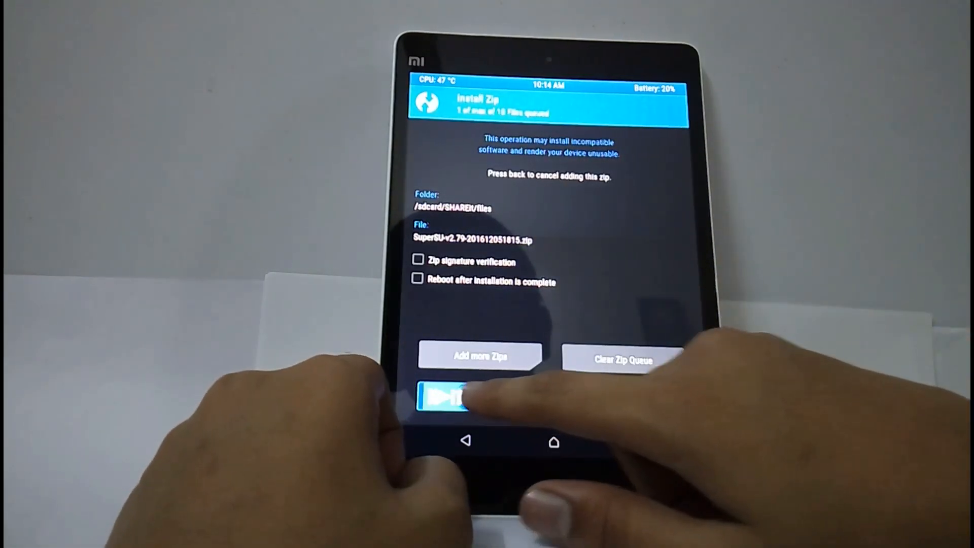
{"action": "left_click", "coordinate": [447, 396]}
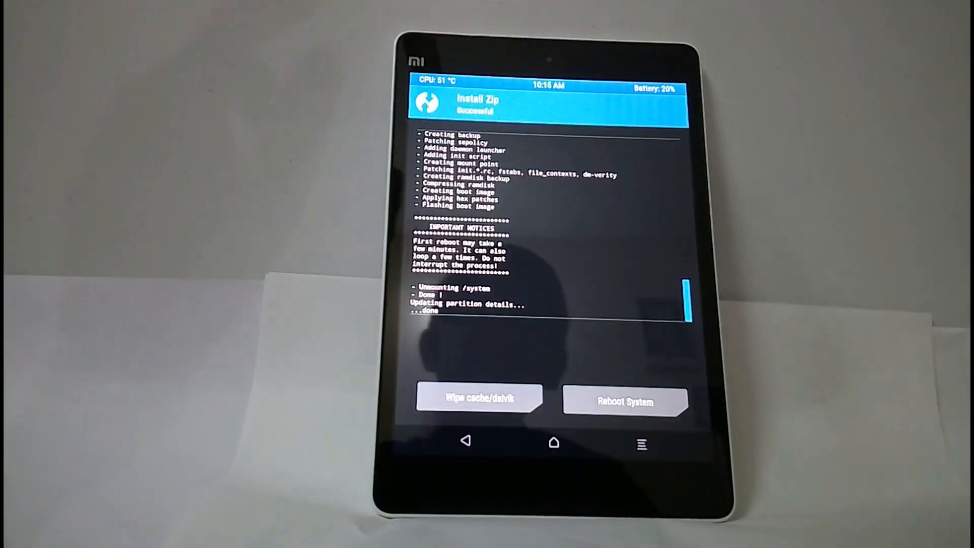
Wipe cache and Dalvik once more and reboot into the installed LineageOS system.
{"action": "left_click", "coordinate": [479, 397]}
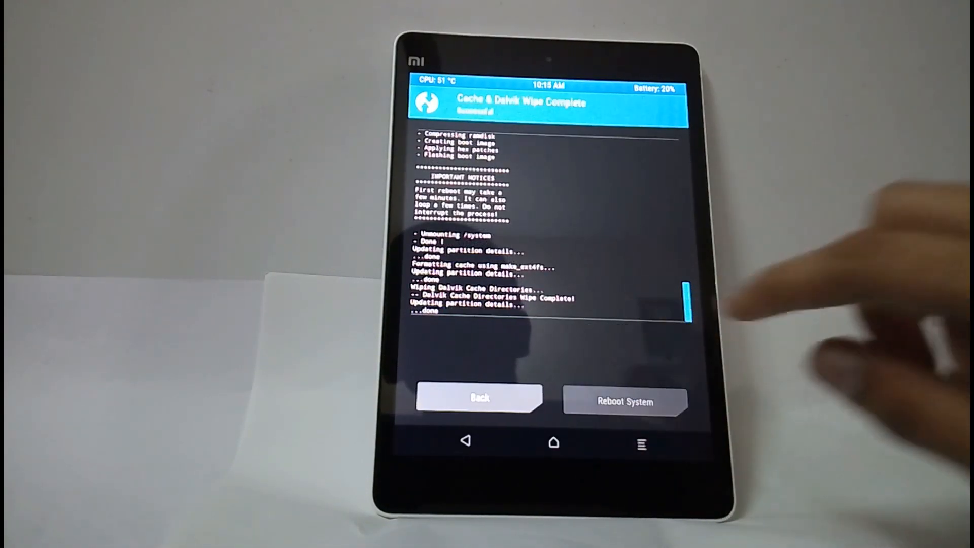
{"action": "left_click", "coordinate": [625, 400]}
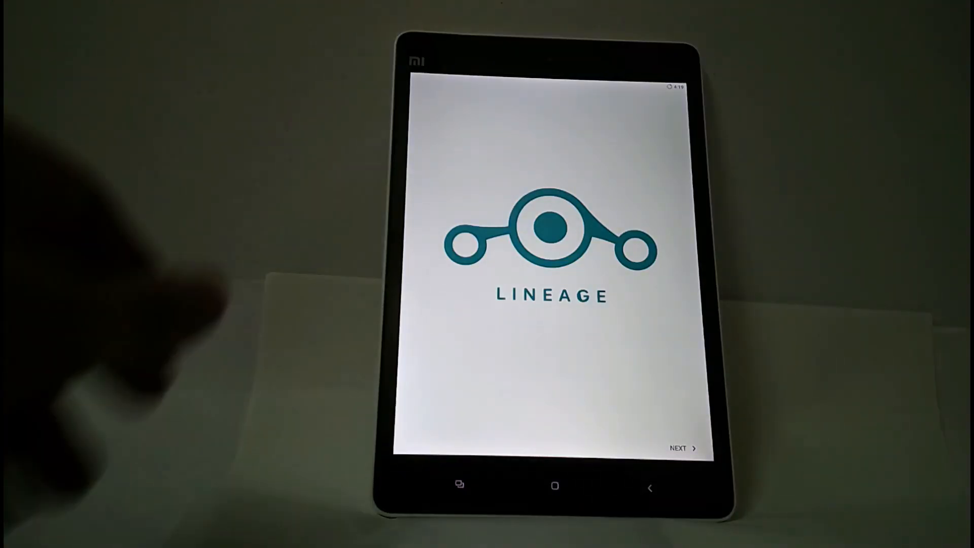
Keep English (United States) and set the time zone to Kolkata in the setup wizard.
{"action": "left_click", "coordinate": [682, 448]}
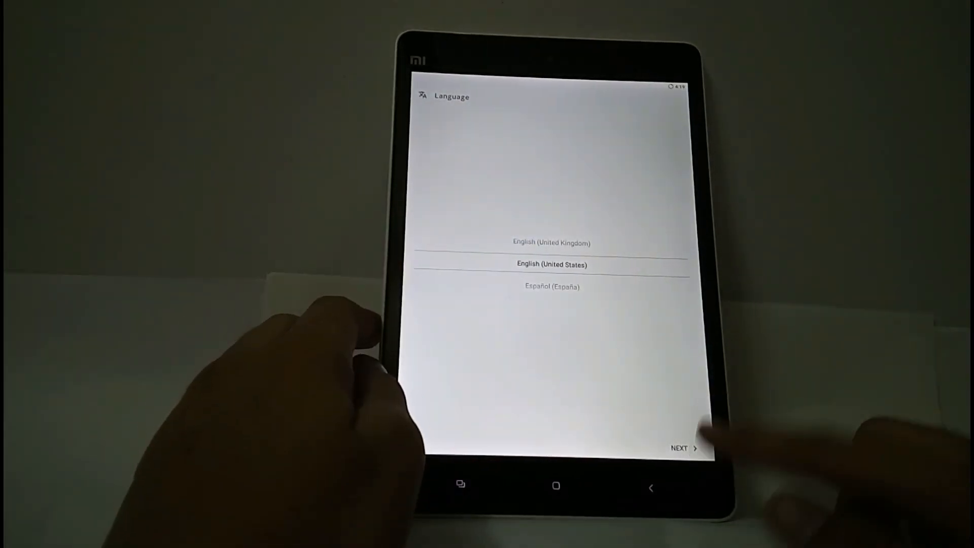
{"action": "left_click", "coordinate": [683, 448]}
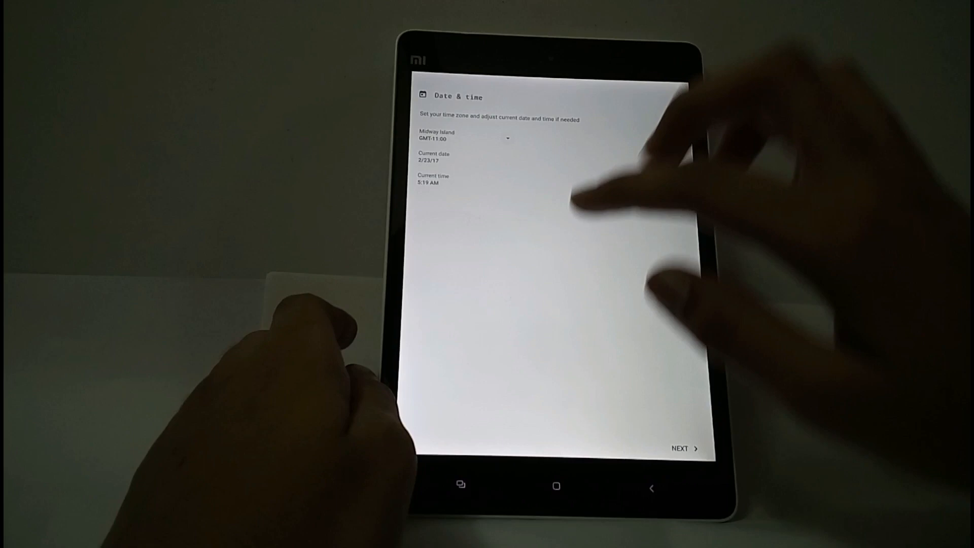
{"action": "left_click", "coordinate": [462, 138]}
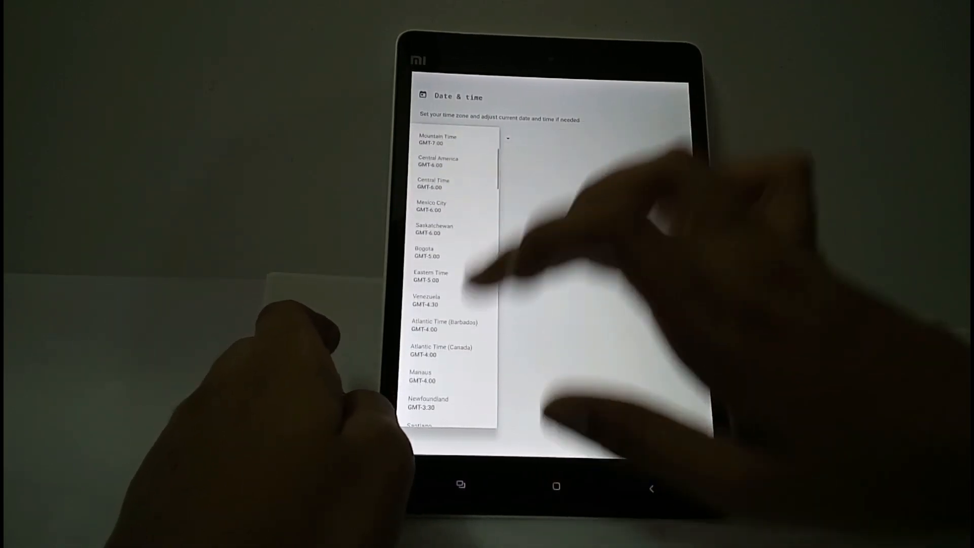
{"action": "scroll", "scroll_direction": "down", "scroll_amount": 3}
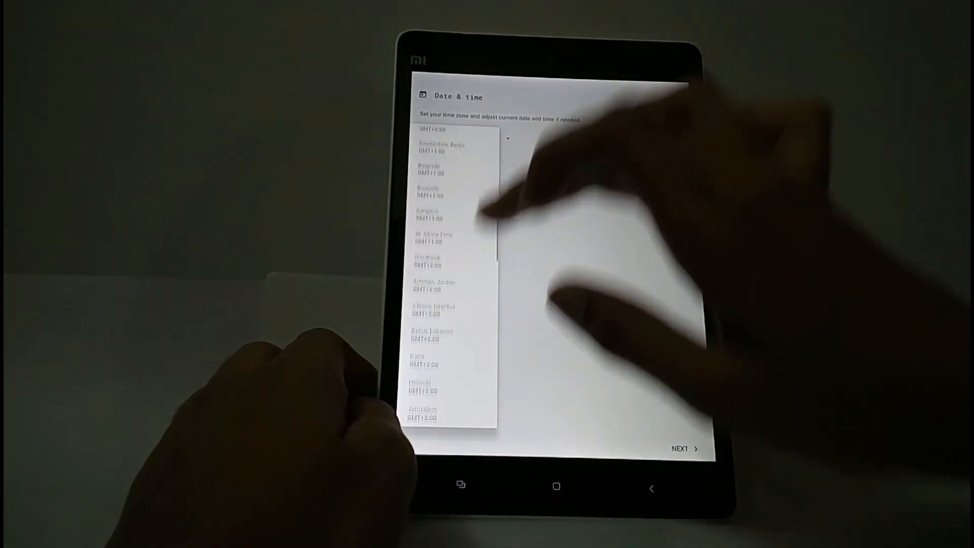
{"action": "scroll", "scroll_direction": "down", "scroll_amount": 3}
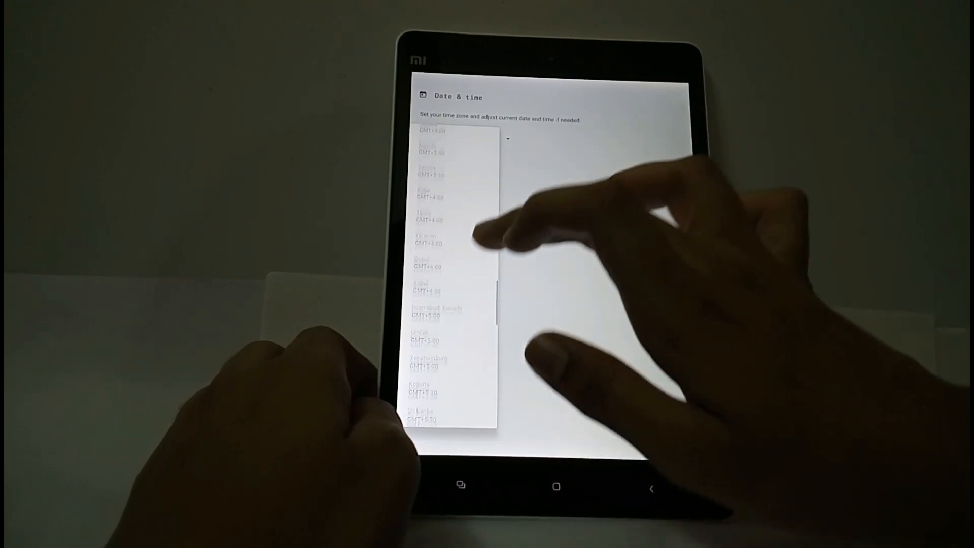
{"action": "left_click", "coordinate": [428, 391]}
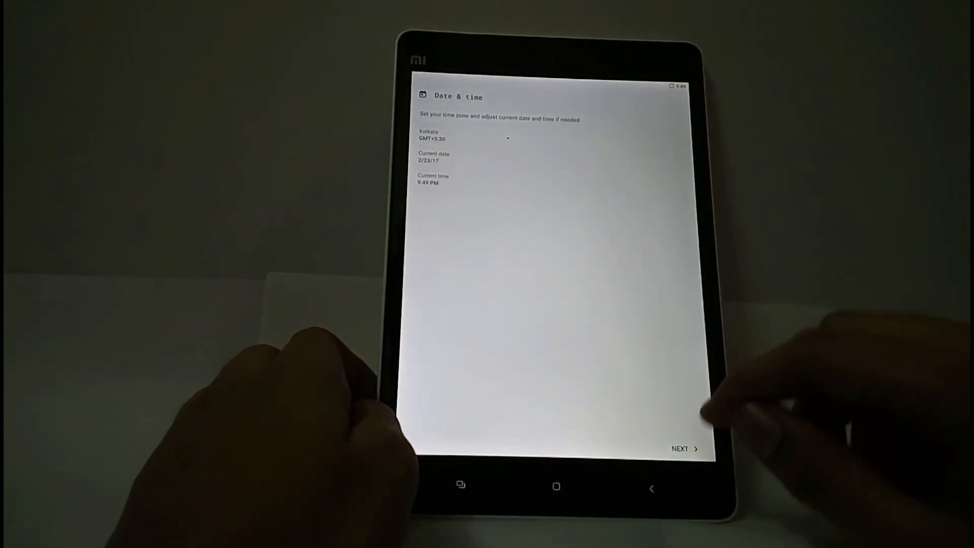
{"action": "left_click", "coordinate": [684, 449]}
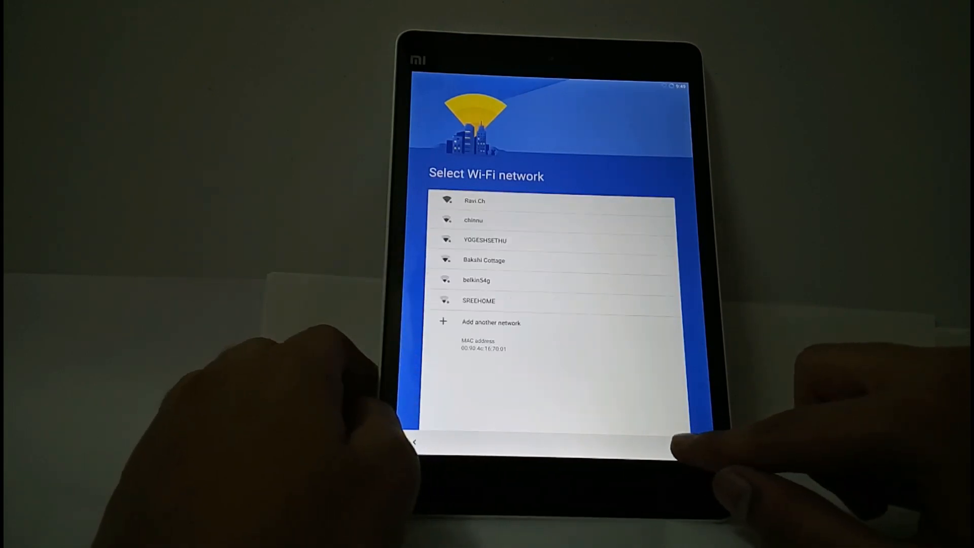
Skip Wi-Fi setup, accept the LineageOS features and finish onto the home screen.
{"action": "left_click", "coordinate": [681, 449]}
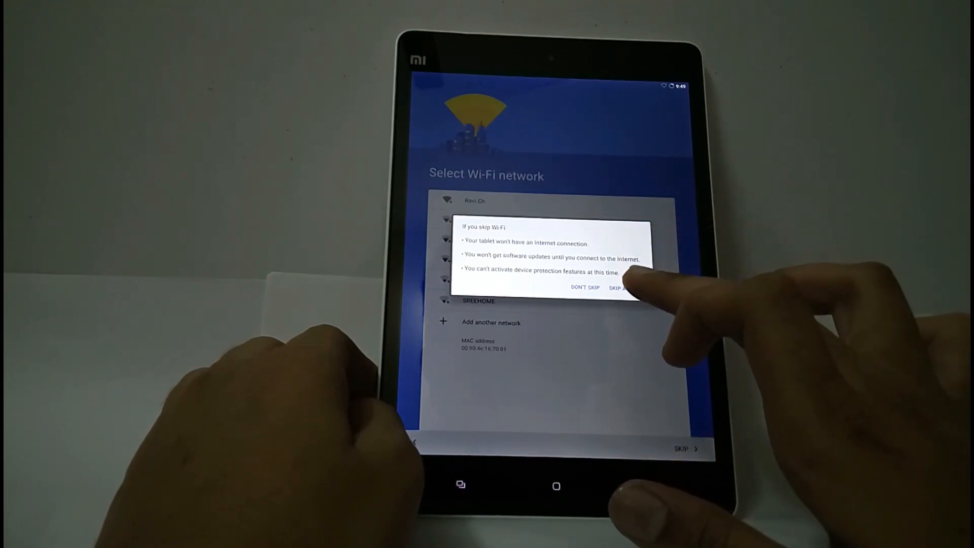
{"action": "left_click", "coordinate": [621, 287]}
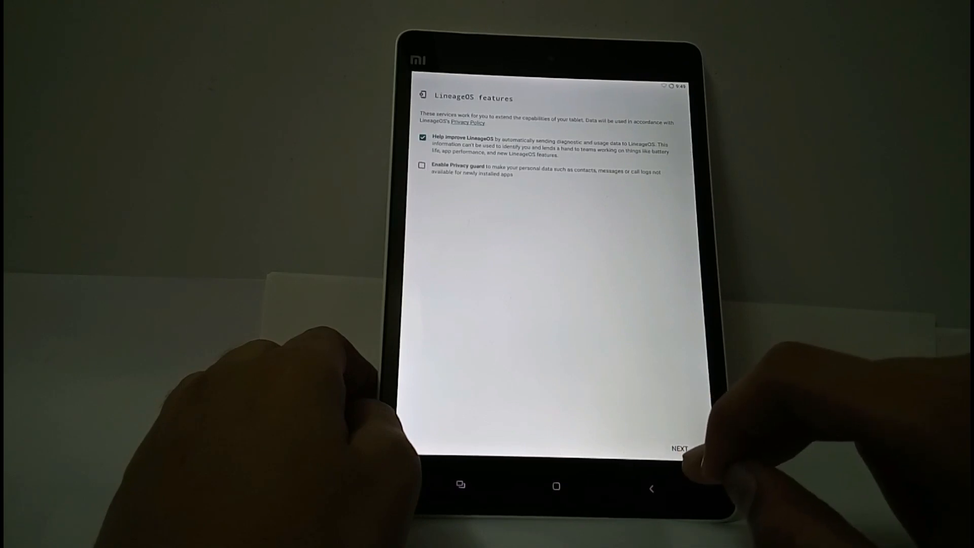
{"action": "left_click", "coordinate": [680, 447]}
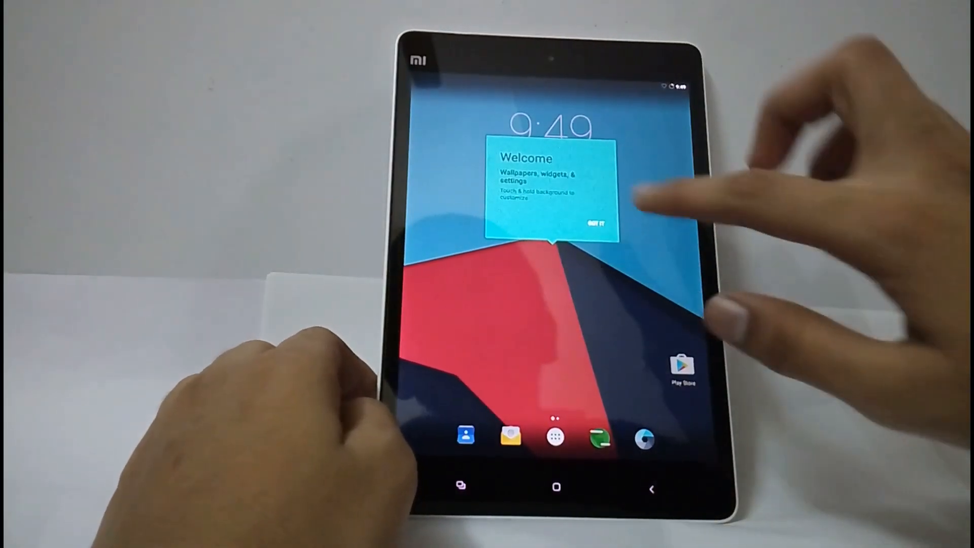
Dismiss the welcome tip and answer the Camera app's first-run location prompts.
{"action": "left_click", "coordinate": [595, 223]}
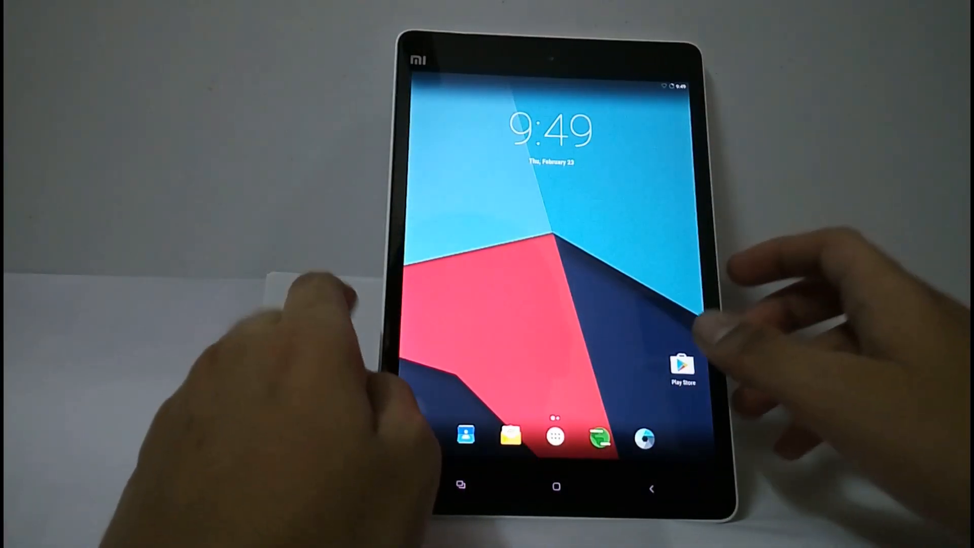
{"action": "left_click", "coordinate": [555, 433]}
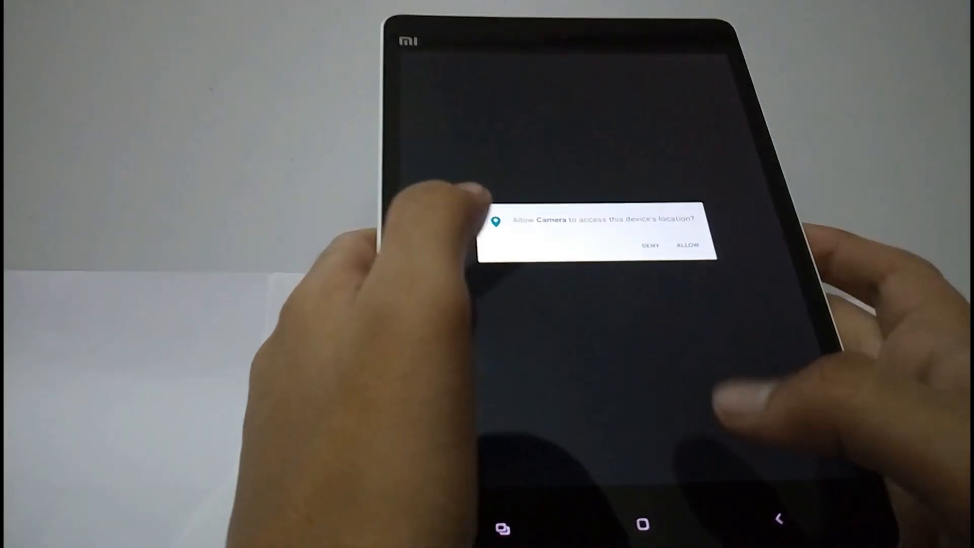
{"action": "left_click", "coordinate": [686, 245]}
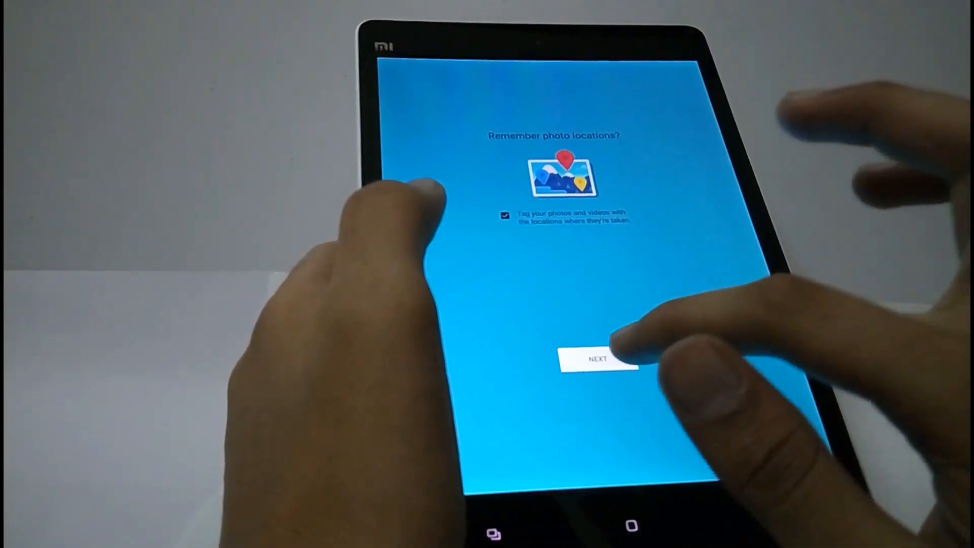
{"action": "left_click", "coordinate": [599, 363]}
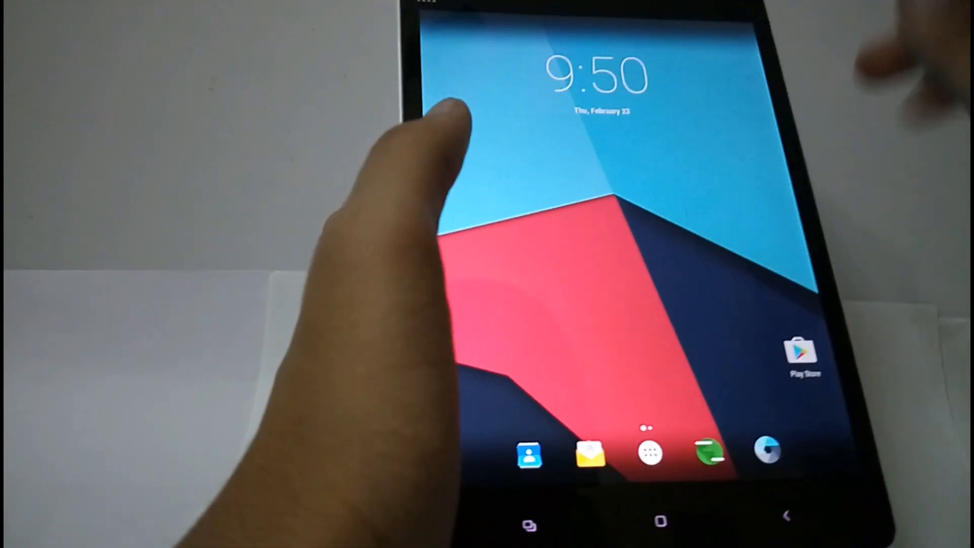
Briefly view Settings from the app drawer and return home.
{"action": "left_click", "coordinate": [648, 450]}
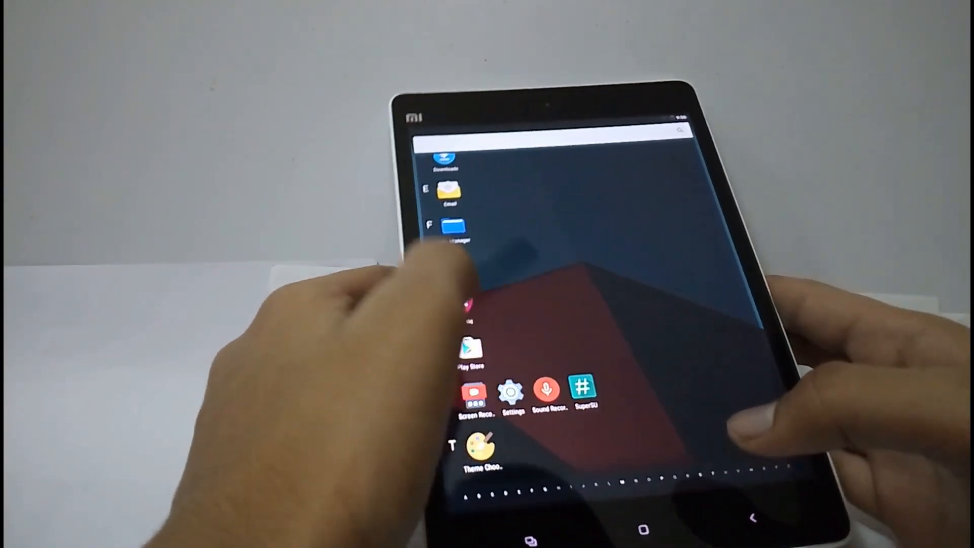
{"action": "left_click", "coordinate": [512, 392]}
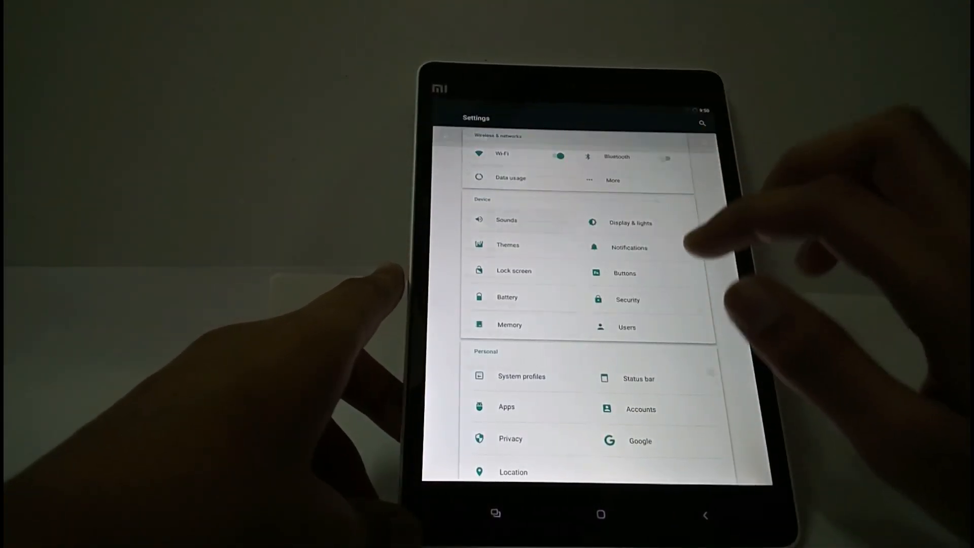
{"action": "left_click", "coordinate": [506, 220]}
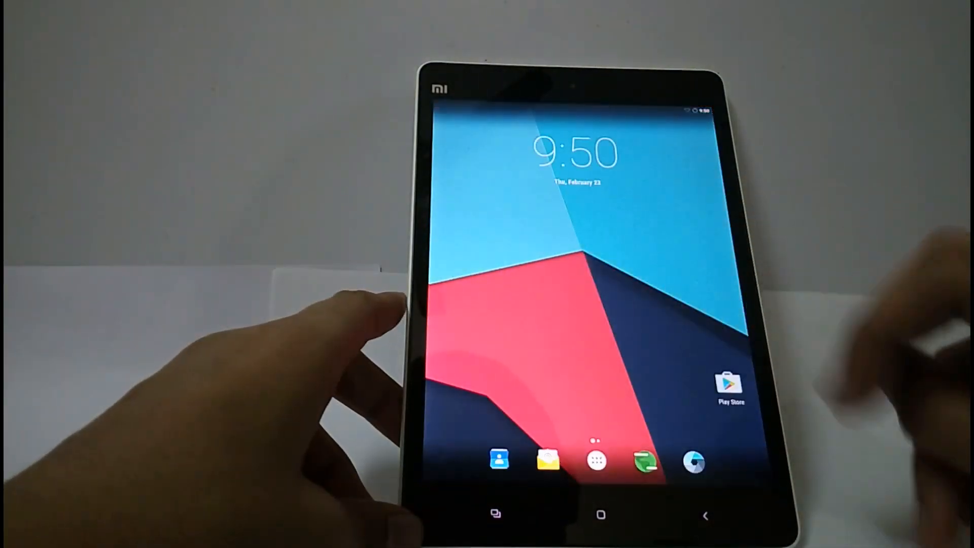
Scroll through the app drawer listing SuperSU, Settings and File Manager.
{"action": "left_click", "coordinate": [593, 460]}
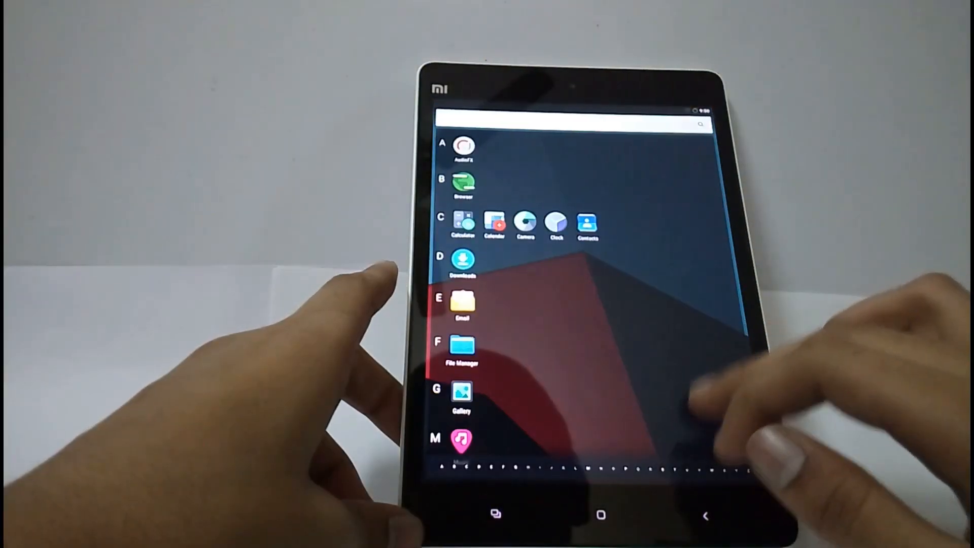
{"action": "scroll", "scroll_direction": "down", "scroll_amount": 3}
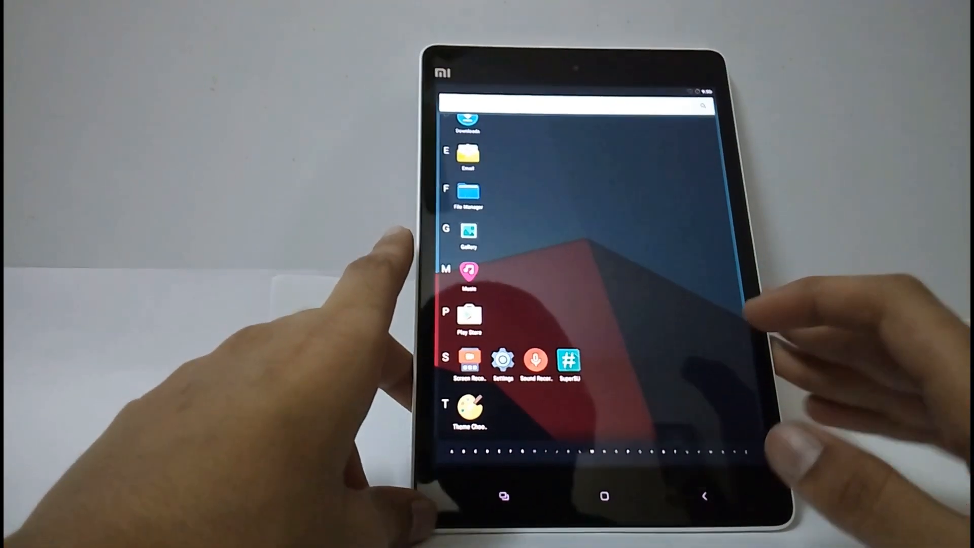
{"action": "scroll", "scroll_direction": "down", "scroll_amount": 3}
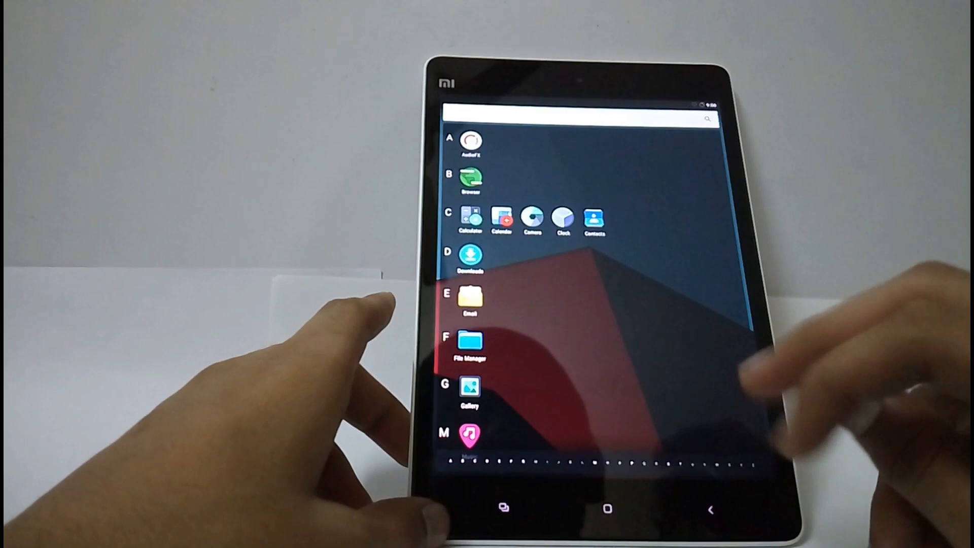